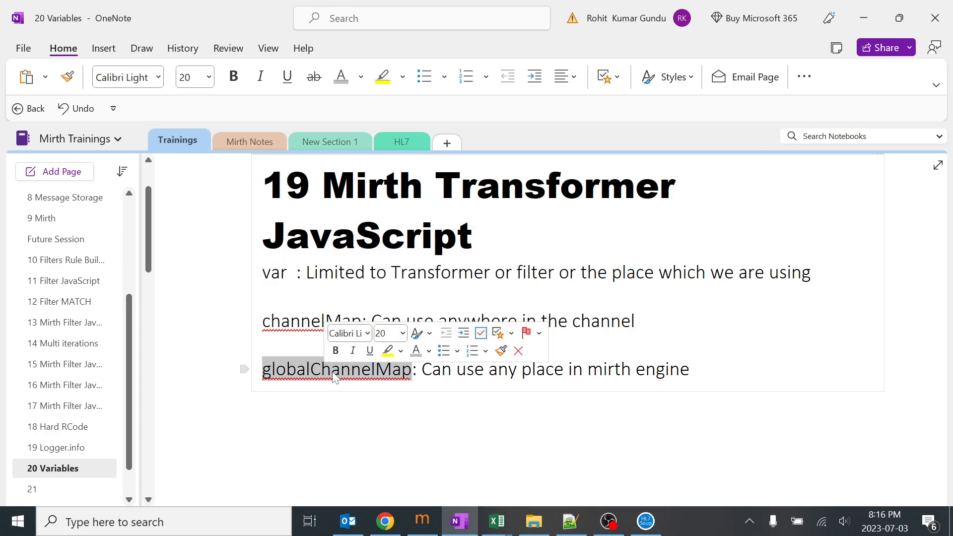
- Review the globalChannelMap and var scope notes, then switch to Mirth Connect Administrator
click(312, 272)
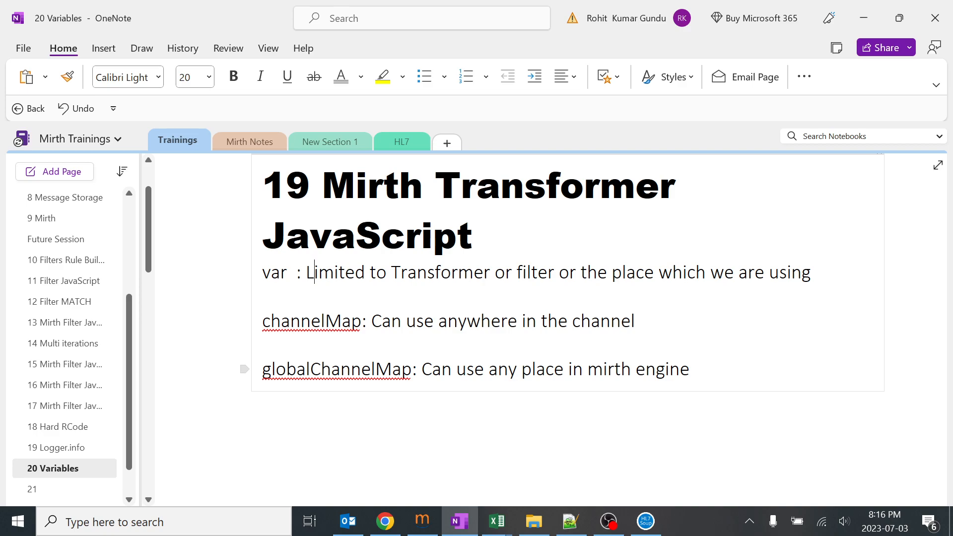
double_click(330, 369)
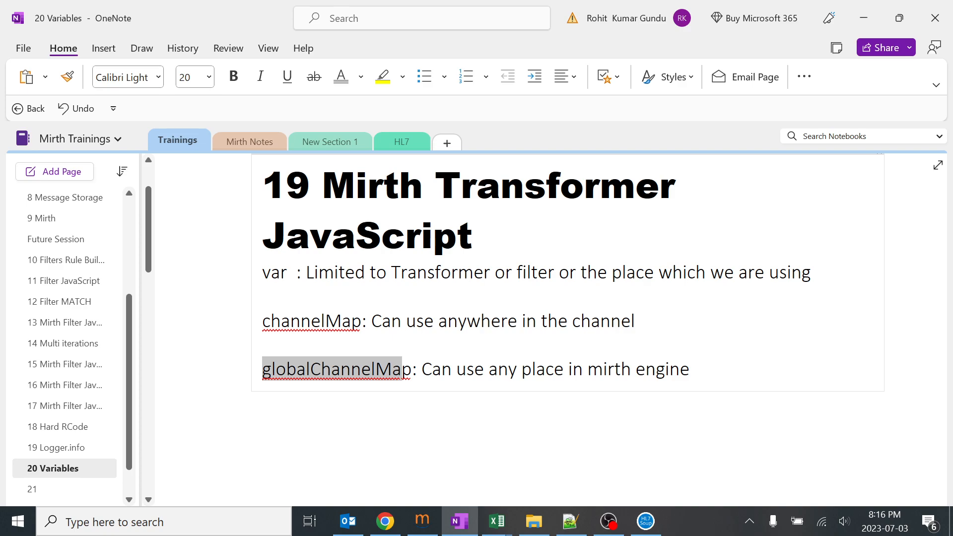
click(421, 521)
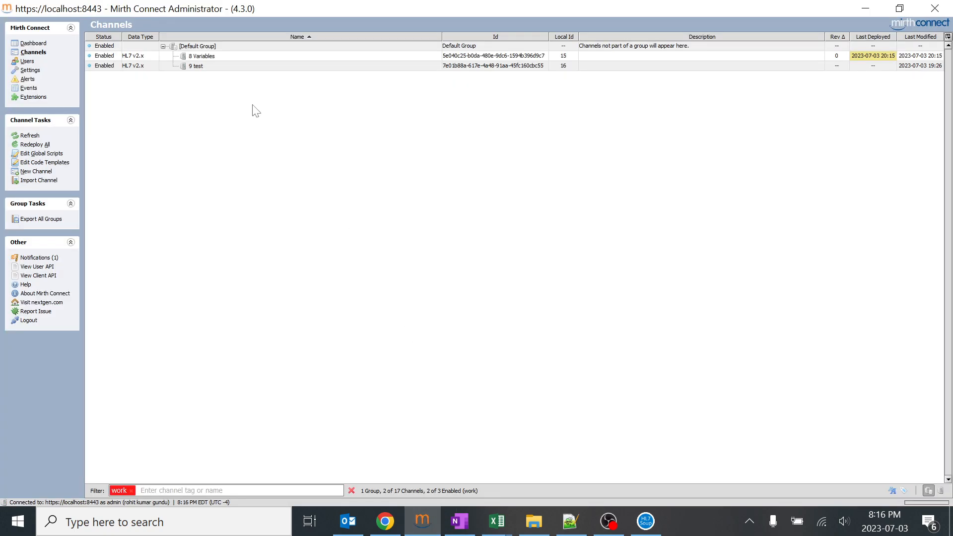
- Open the 8 Variables channel and bring up its destination transformer steps
click(201, 56)
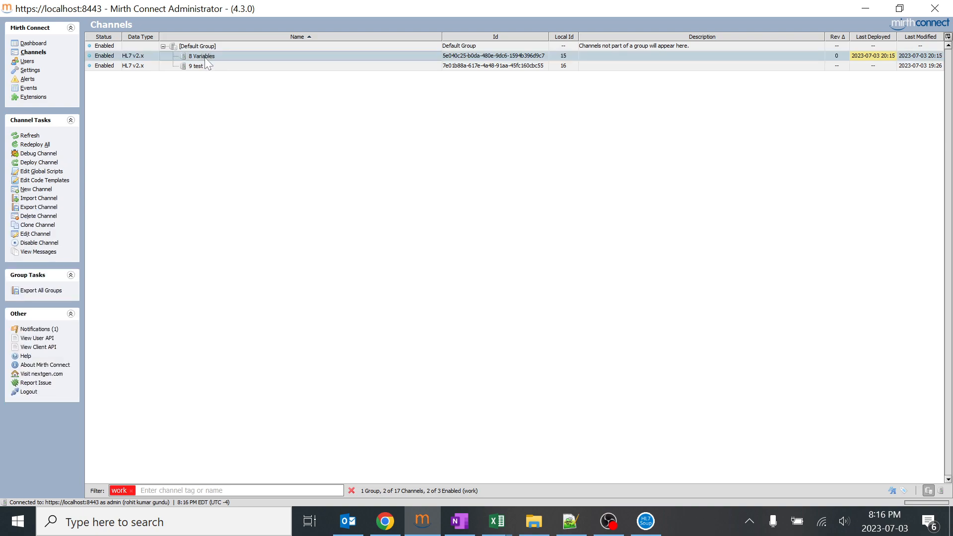
double_click(201, 56)
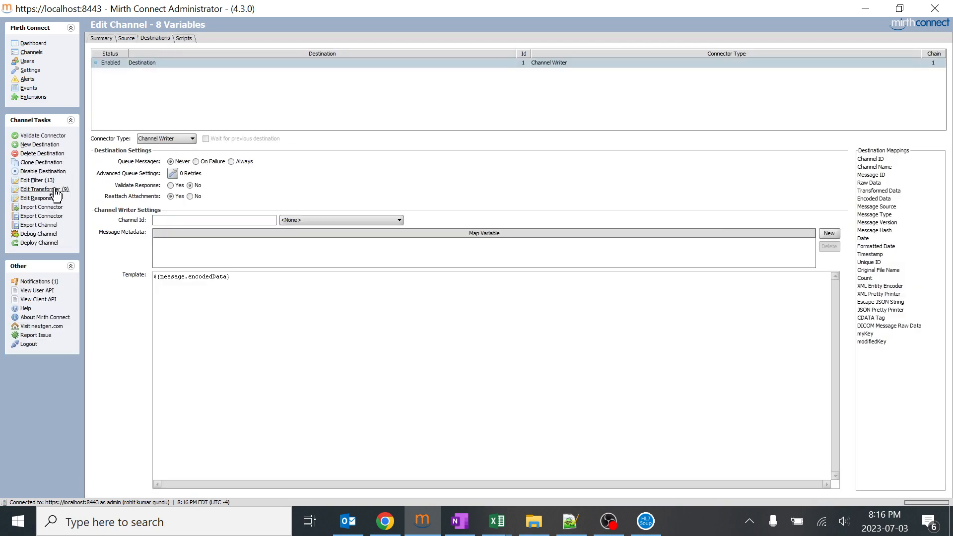
click(40, 189)
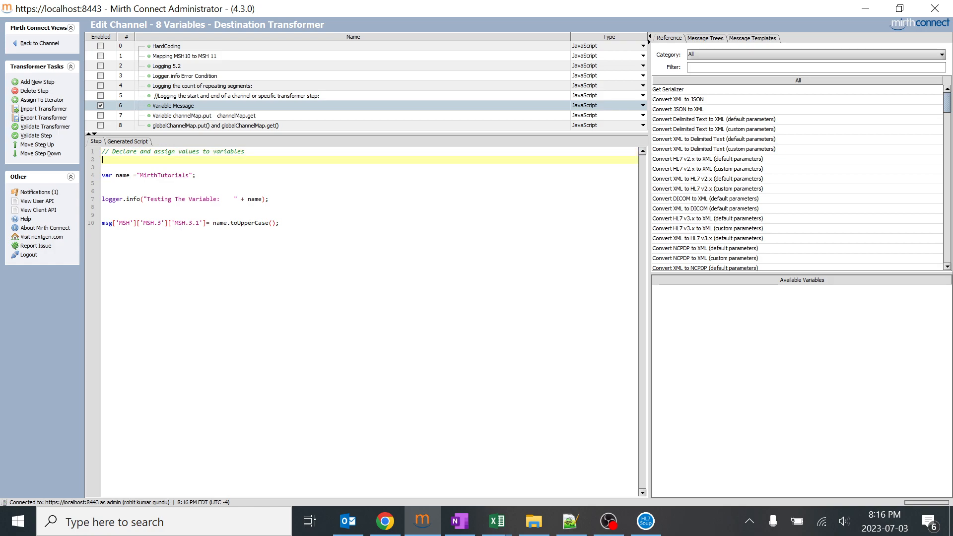
- Tidy blank lines around the MSH.3.1 uppercase assignment and deploy the 8 Variables channel
key(Enter)
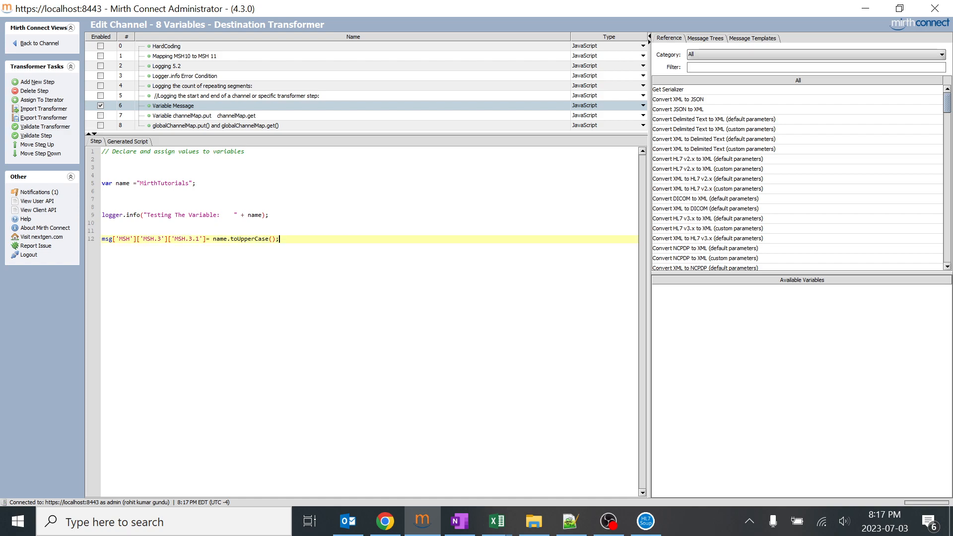
double_click(163, 183)
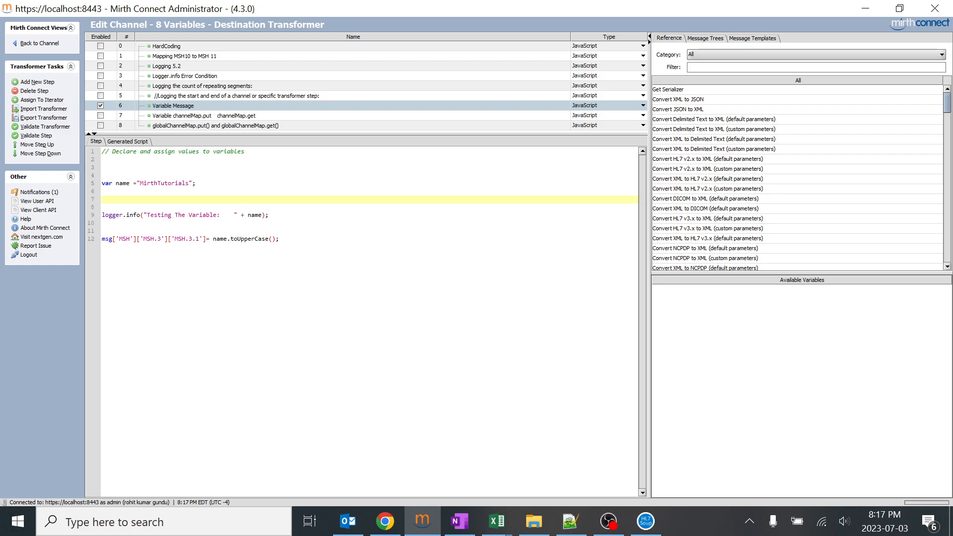
click(104, 199)
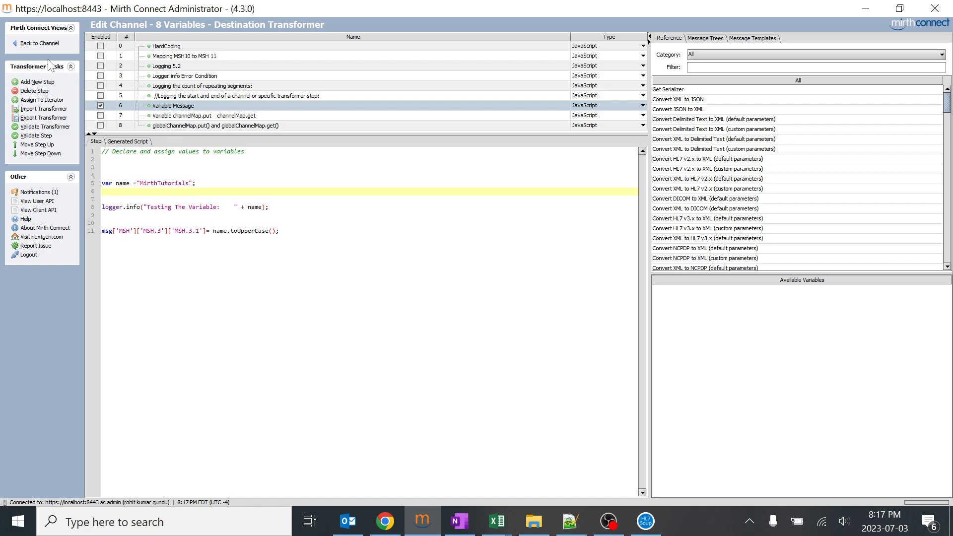
click(41, 42)
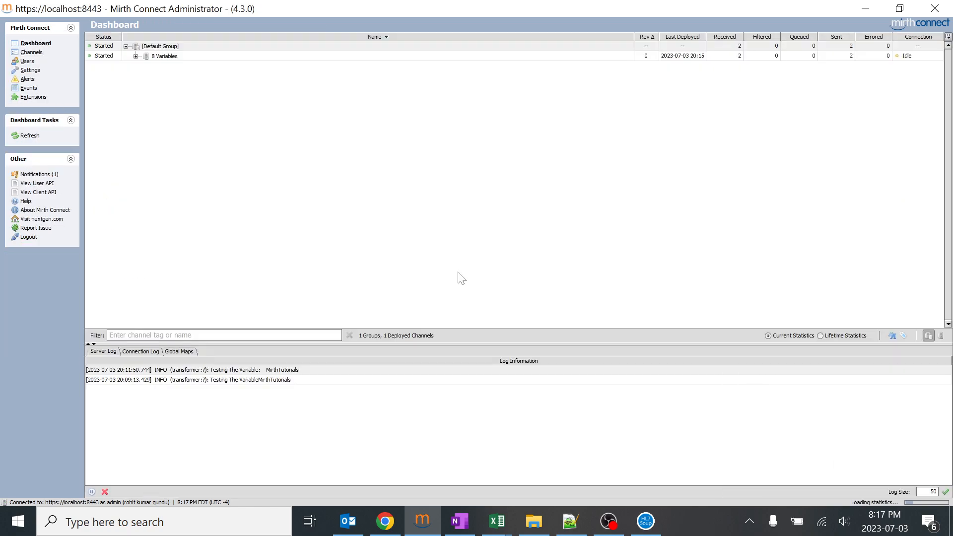
- Copy the ADT A03 sample from Notepad++ and bring up actions for 8 Variables on the dashboard
click(164, 55)
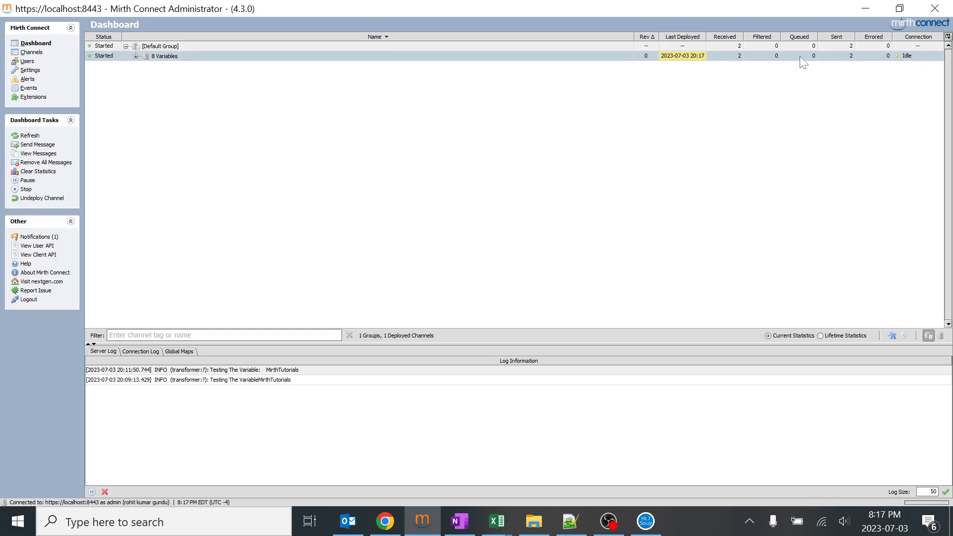
click(570, 521)
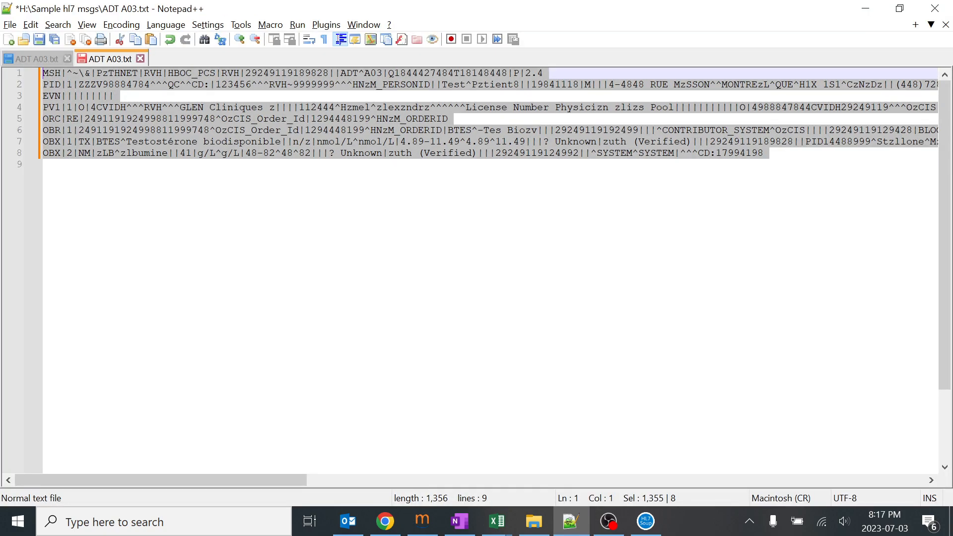
click(421, 521)
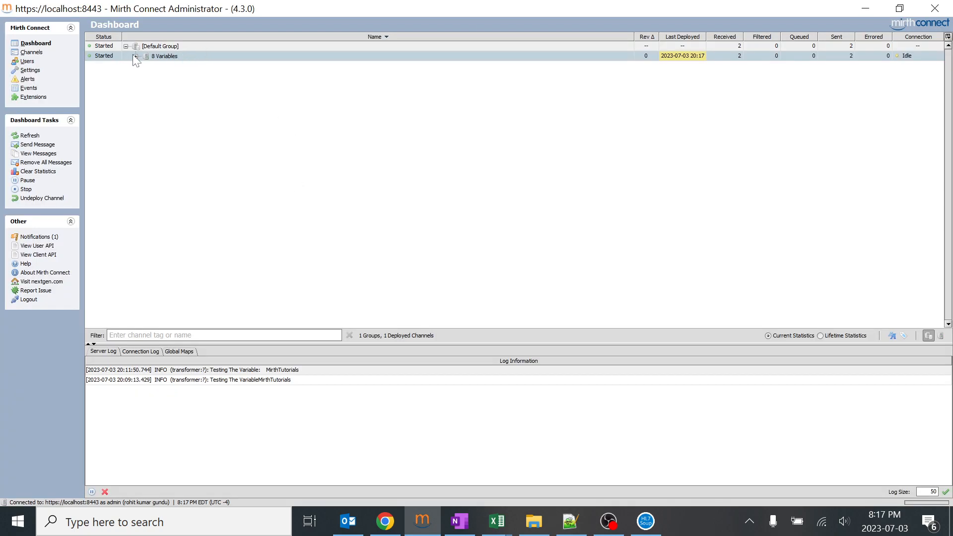
right_click(164, 55)
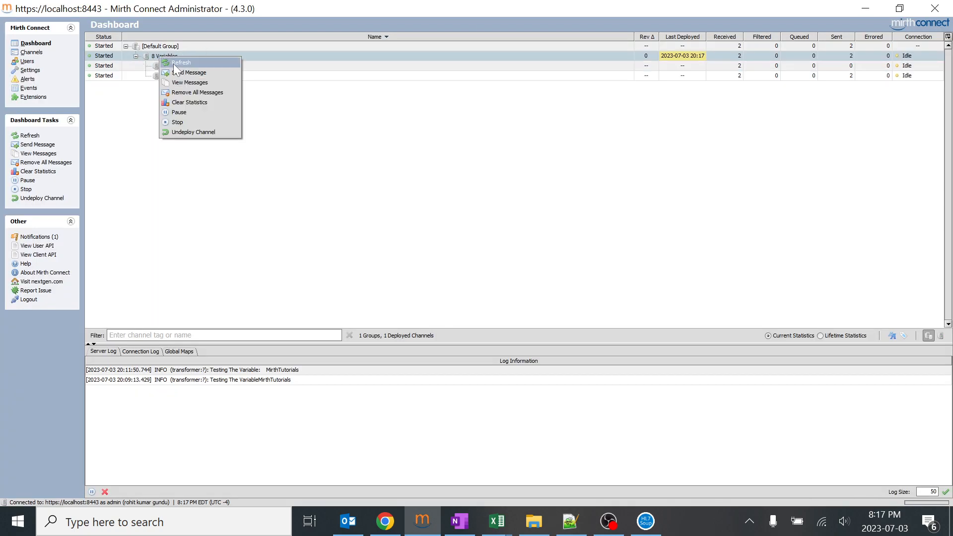
- Send the ADT A03 test message with MSH.3 overwritten as xxxxxxx through the channel
click(190, 73)
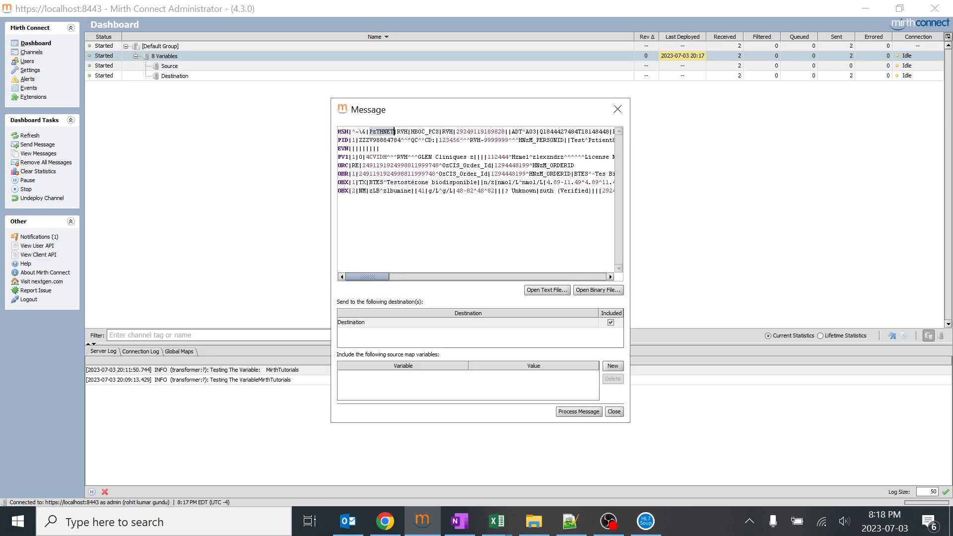
text(xxxxxxx)
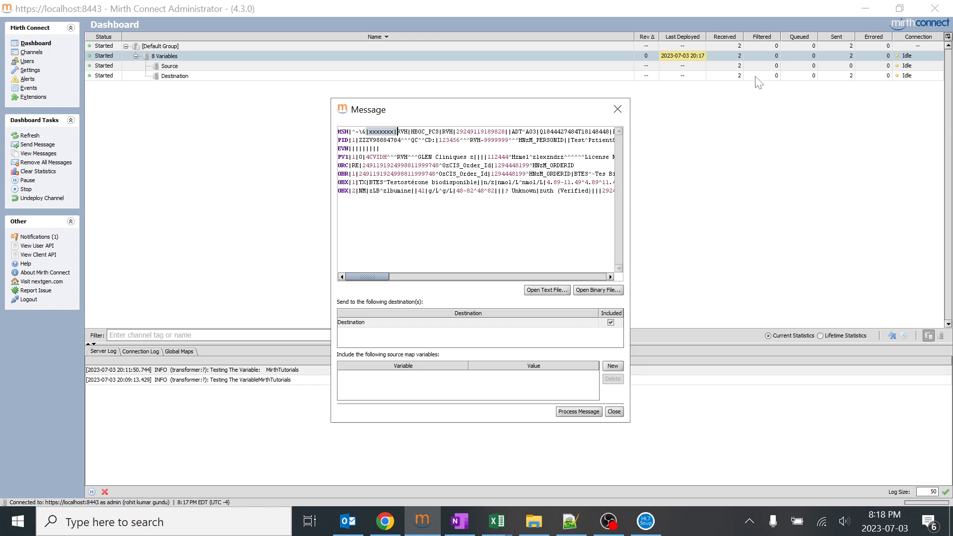
mouse_move(588, 414)
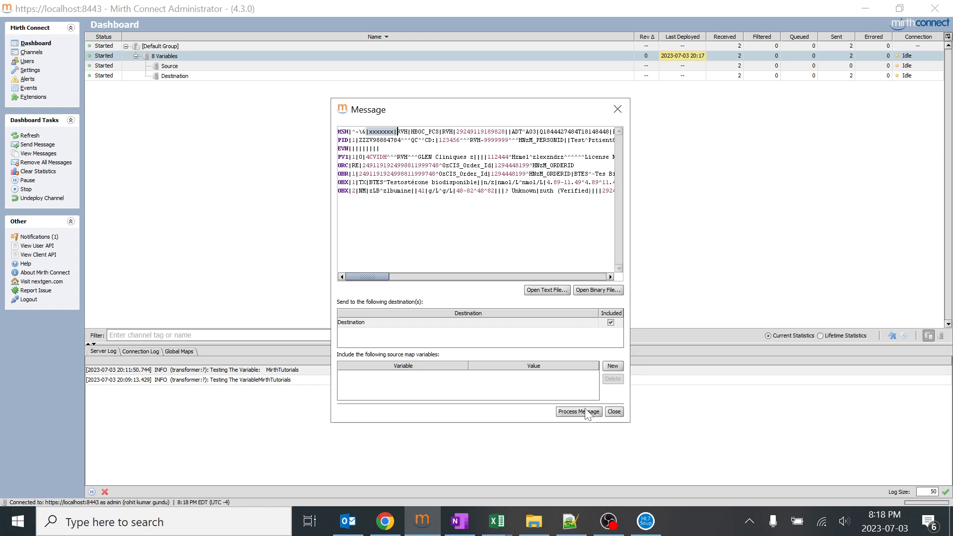
click(613, 411)
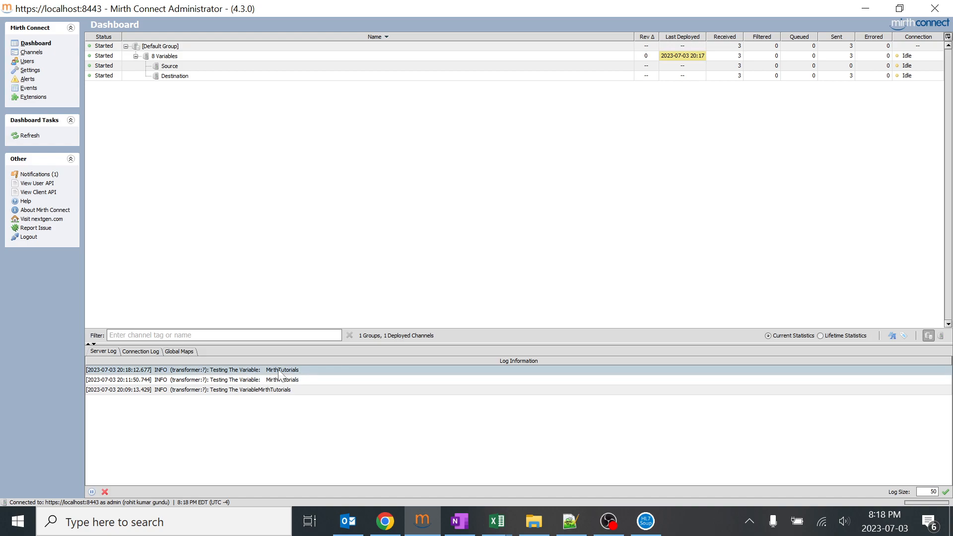
- View message 29's encoded output showing MIRTHTUTORIALS in the MSH header
click(175, 75)
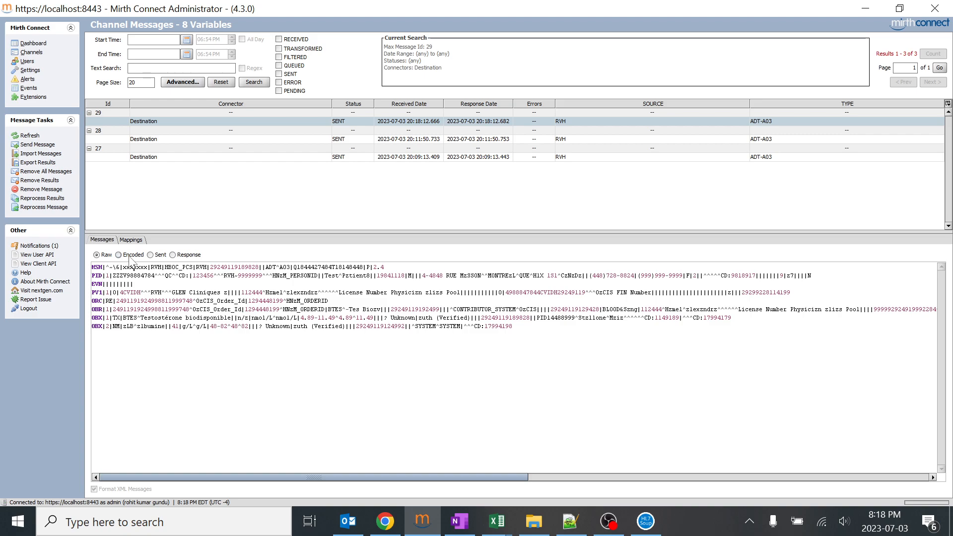
click(120, 255)
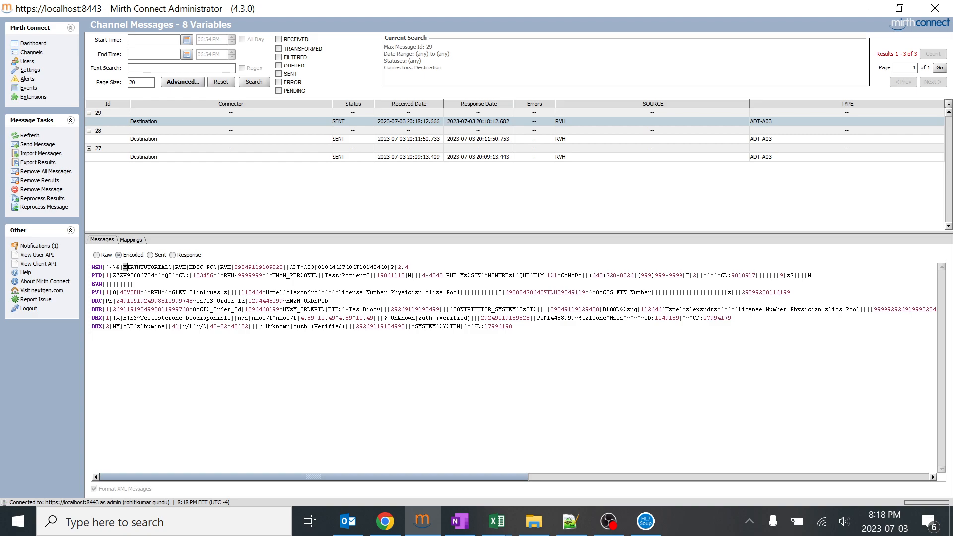
double_click(148, 266)
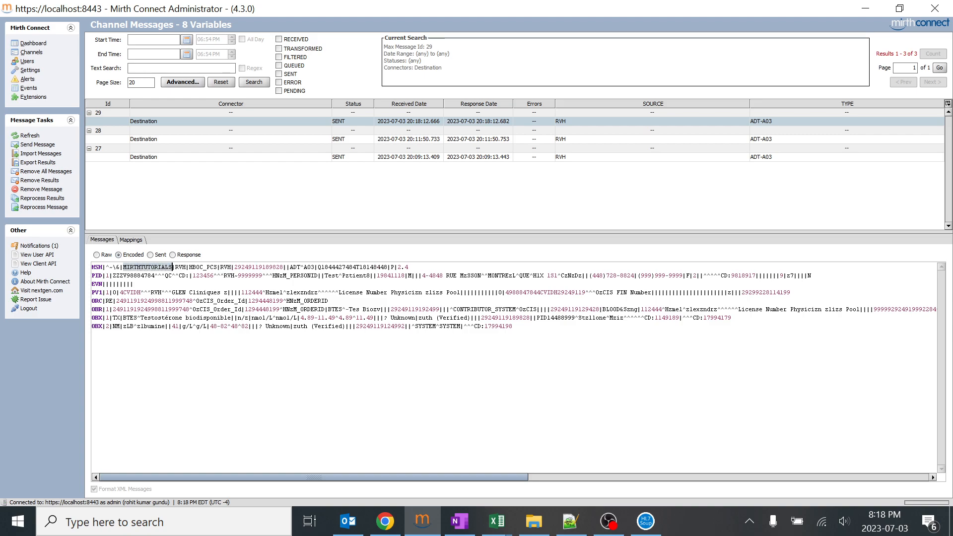